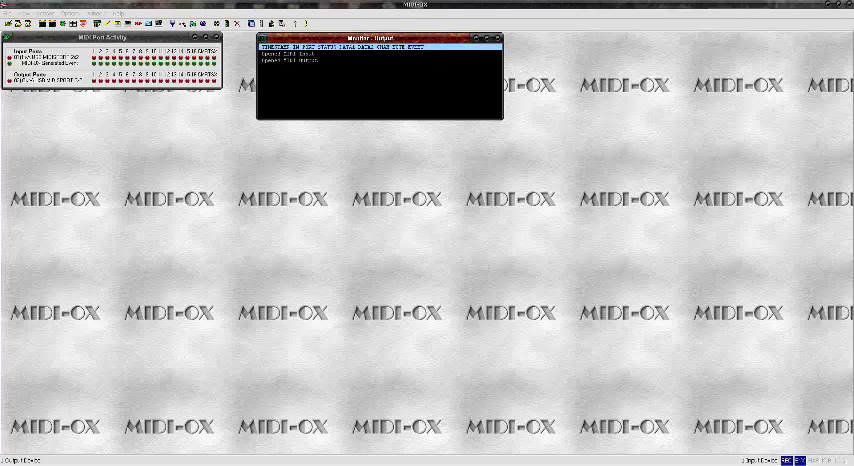
{"action": "mouse_move", "coordinate": [95, 133]}
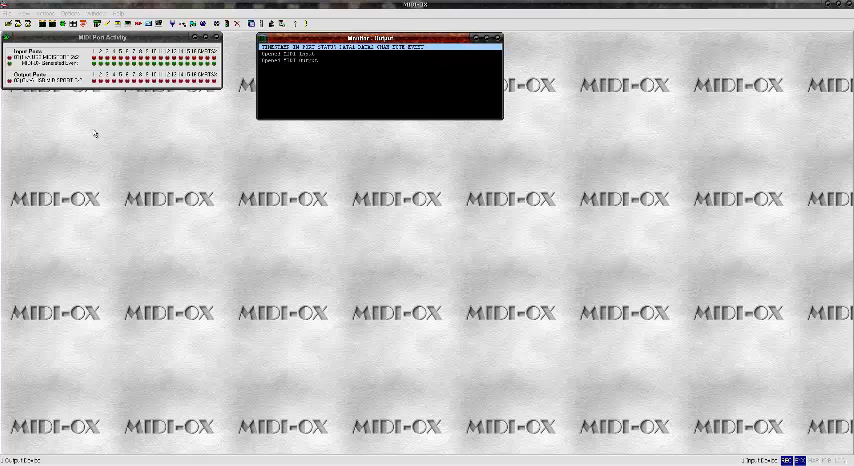
{"action": "mouse_move", "coordinate": [95, 132]}
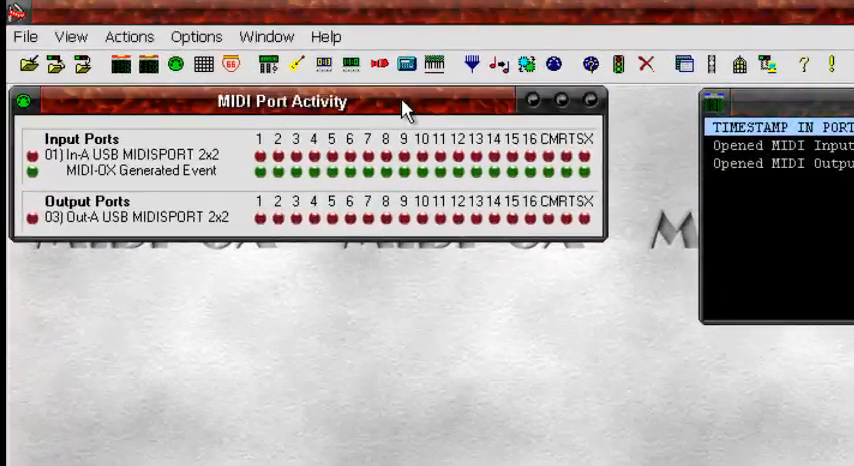
{"action": "mouse_move", "coordinate": [335, 105]}
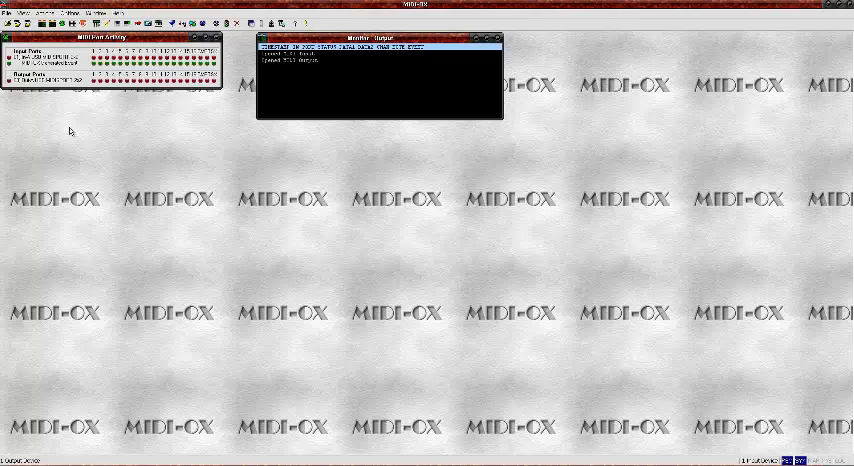
{"action": "mouse_move", "coordinate": [74, 131]}
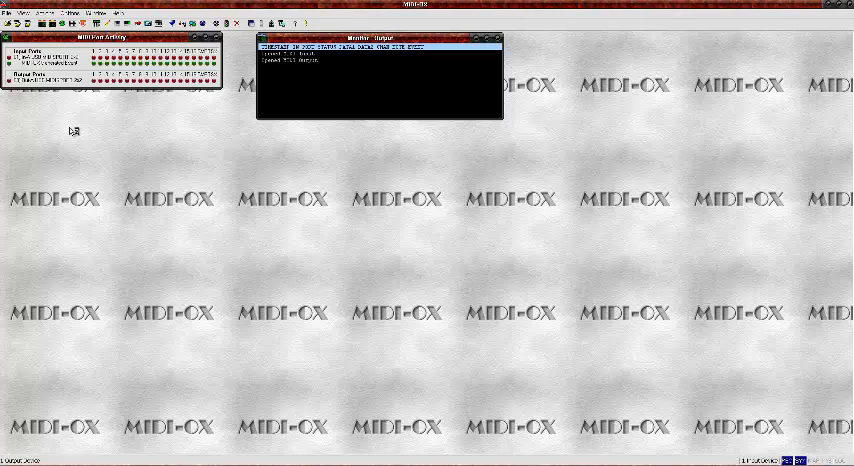
Step: Show the MIDI Port Routing map from the View menu
{"action": "left_click", "coordinate": [67, 38]}
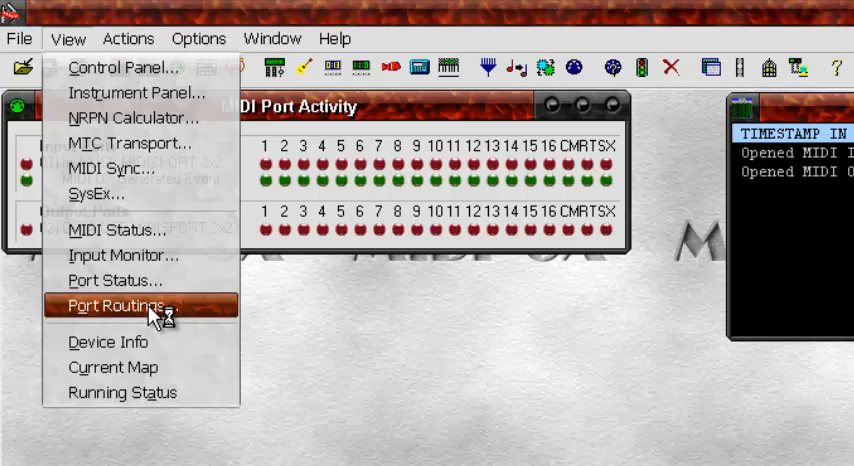
{"action": "left_click", "coordinate": [114, 305]}
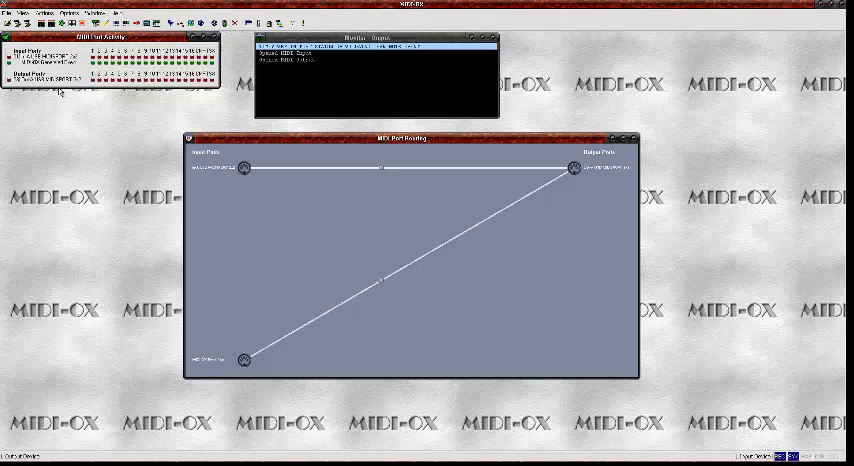
{"action": "mouse_move", "coordinate": [224, 258]}
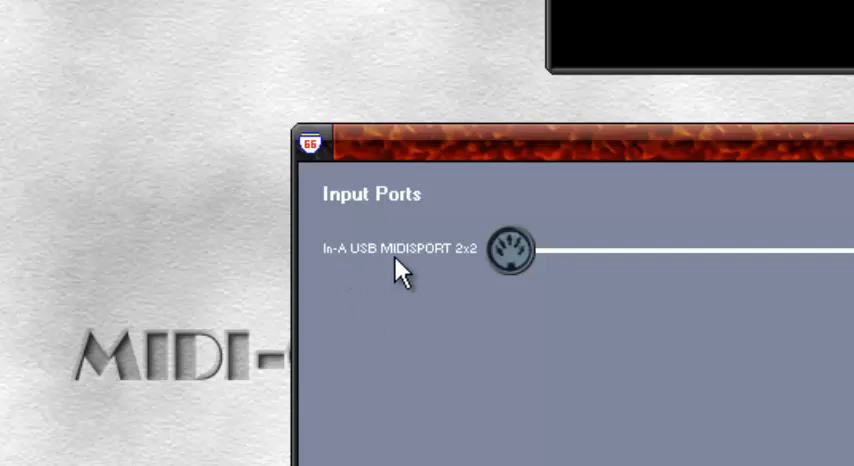
{"action": "mouse_move", "coordinate": [470, 283]}
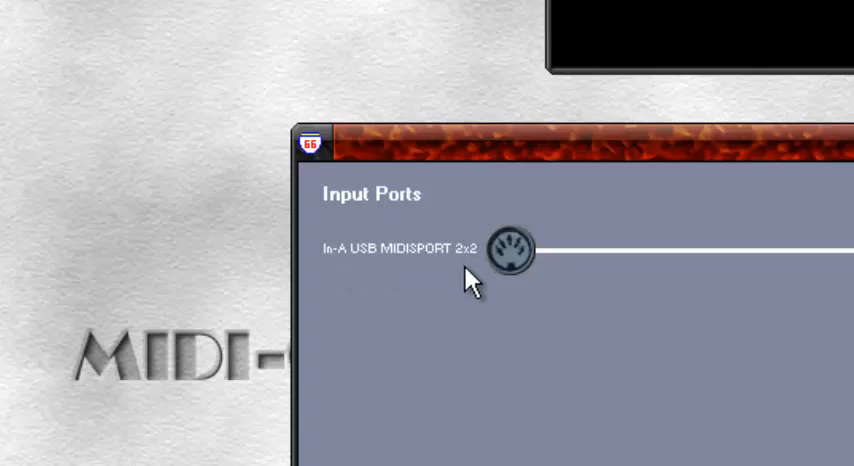
{"action": "mouse_move", "coordinate": [350, 260]}
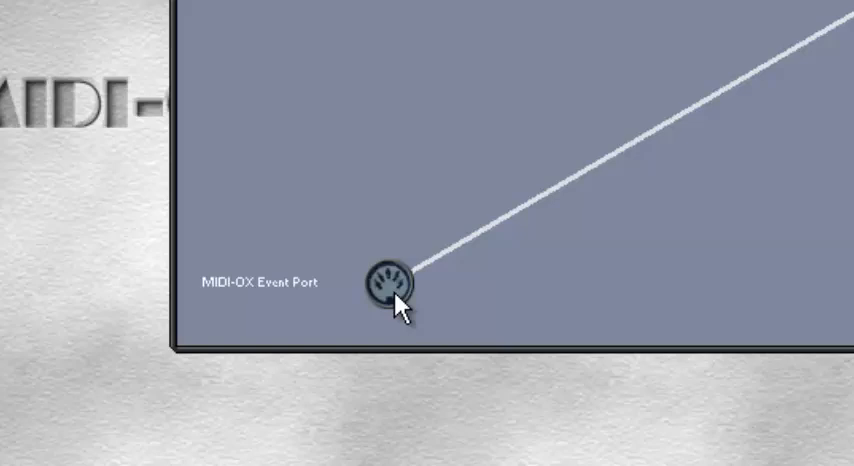
{"action": "mouse_move", "coordinate": [405, 260]}
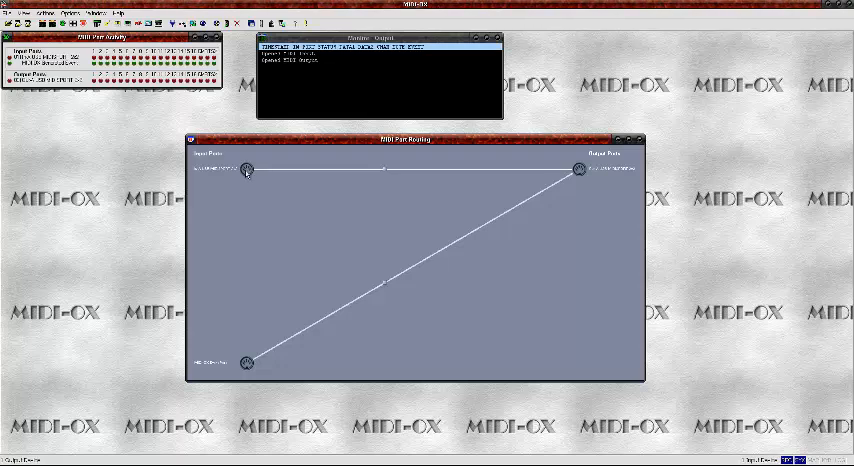
{"action": "mouse_move", "coordinate": [411, 176]}
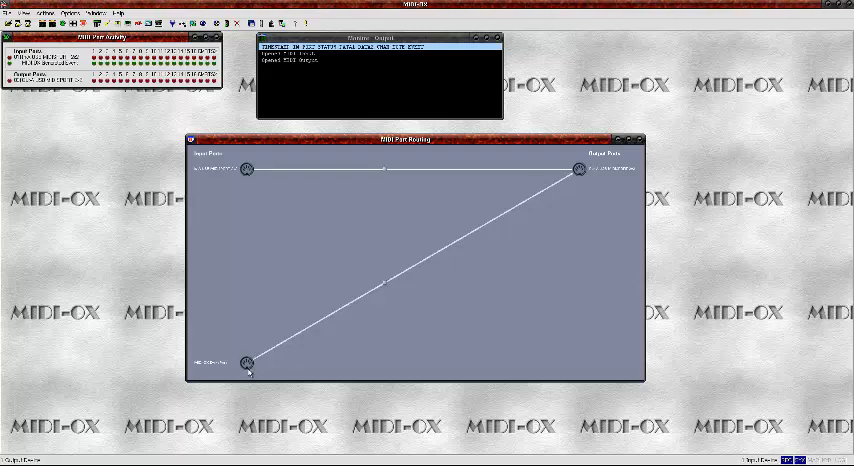
{"action": "mouse_move", "coordinate": [362, 358]}
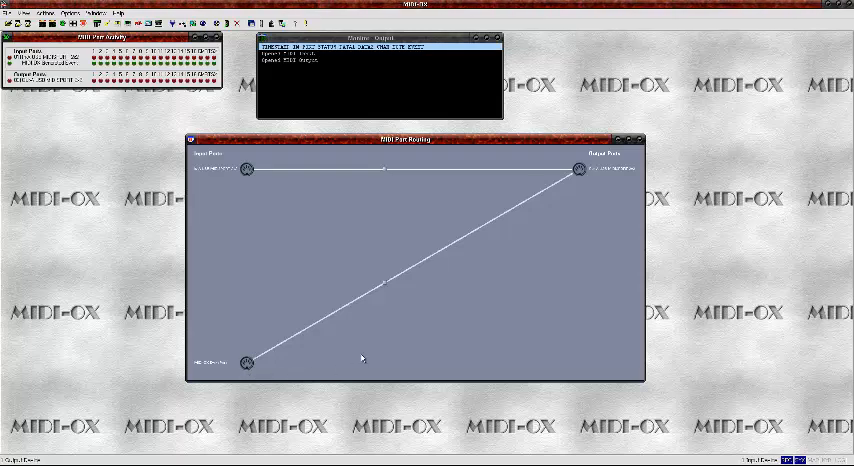
{"action": "mouse_move", "coordinate": [363, 221]}
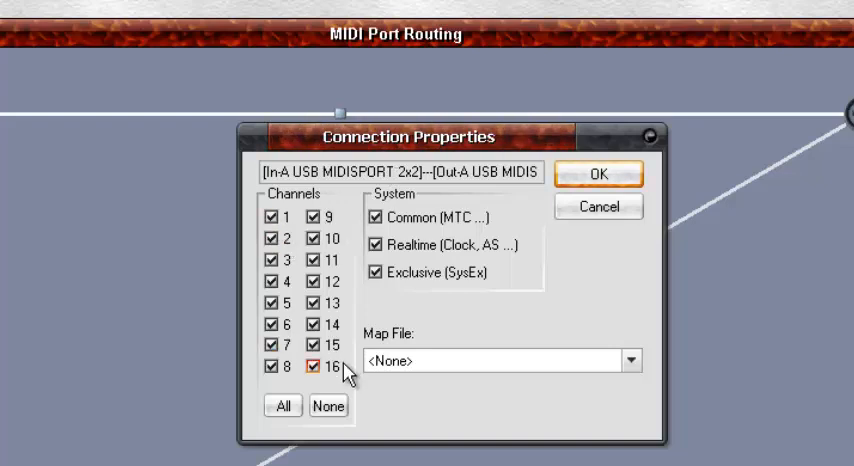
Step: Close In-A to Out-A Connection Properties, keeping all 16 channels, common, realtime and SysEx
{"action": "left_click", "coordinate": [309, 367]}
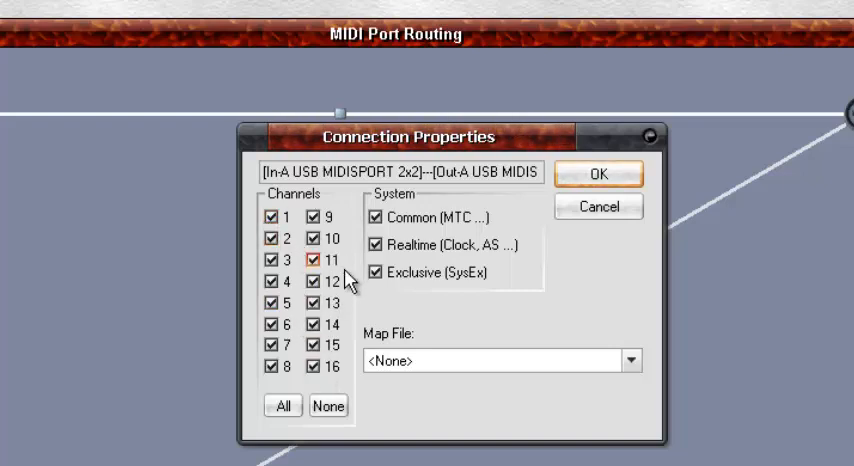
{"action": "left_click", "coordinate": [300, 259]}
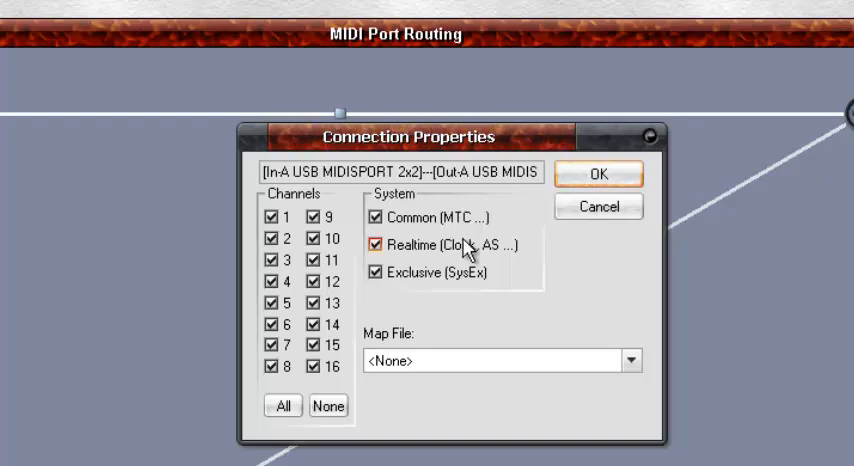
{"action": "left_click", "coordinate": [272, 328]}
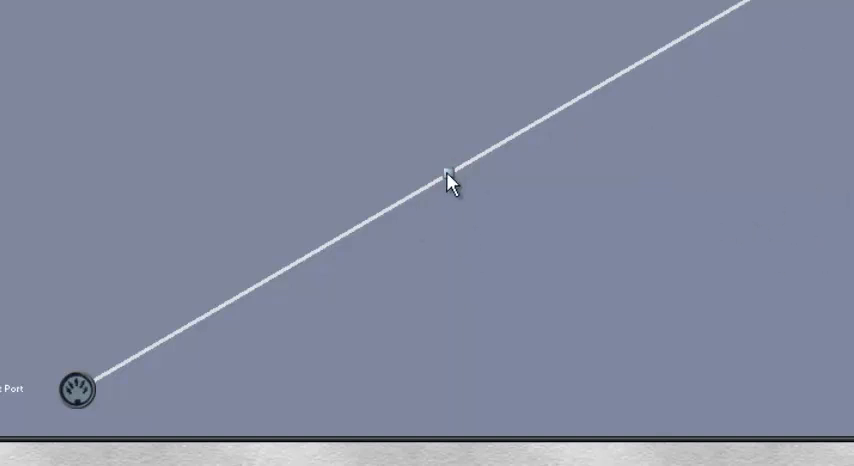
{"action": "double_click", "coordinate": [448, 180]}
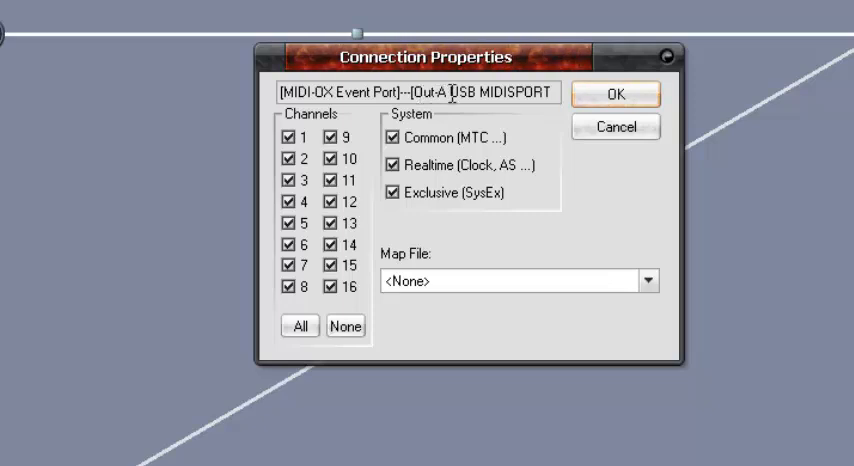
{"action": "left_click", "coordinate": [327, 145]}
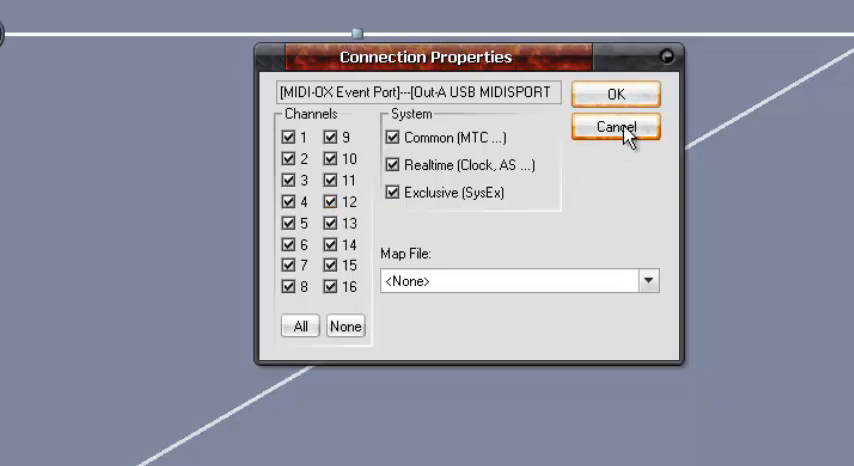
{"action": "left_click", "coordinate": [615, 126]}
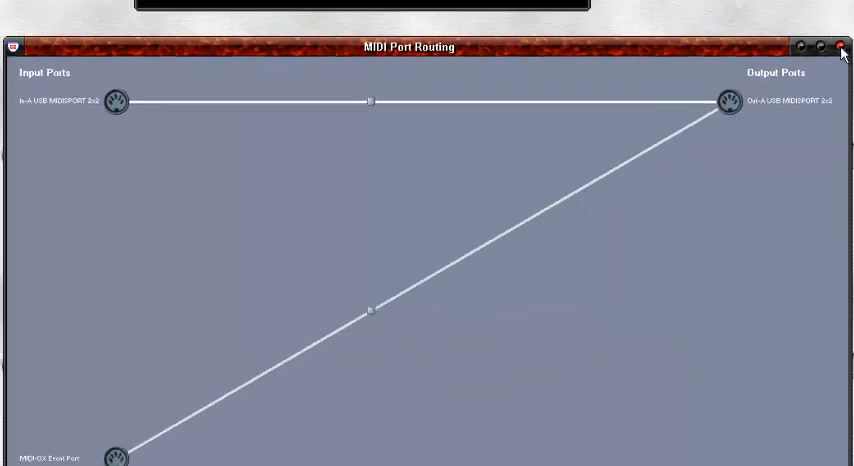